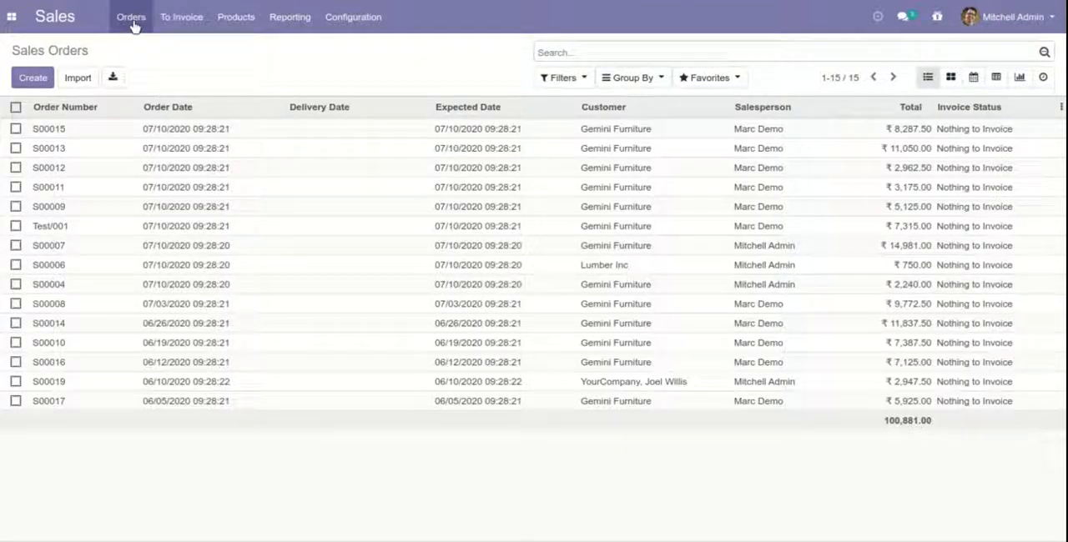
# - Show the My Quotations list from the Orders menu
pyautogui.click(130, 17)
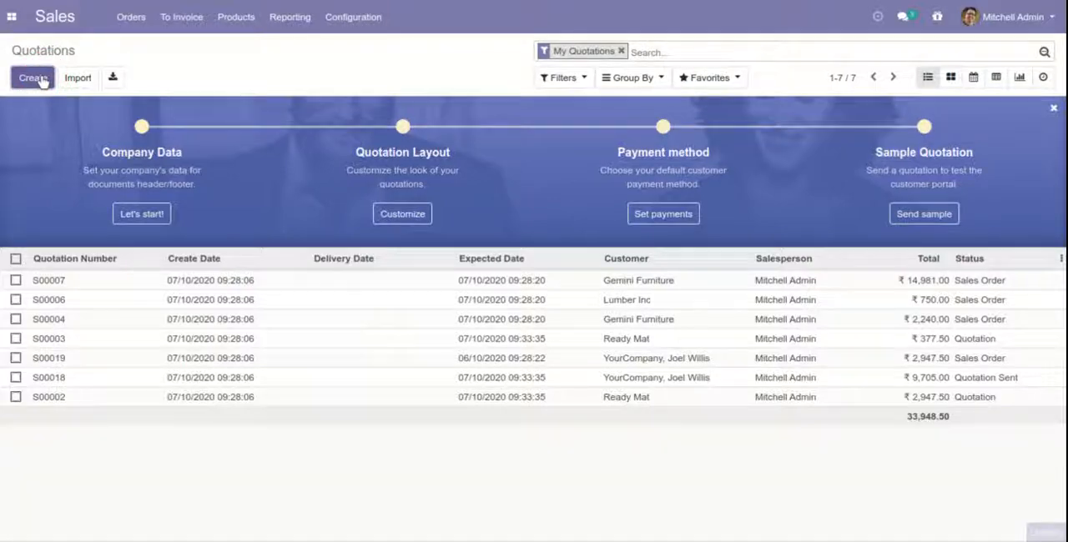
# - Begin a new quotation with Unregistered Customer (out state) as the customer
pyautogui.click(32, 77)
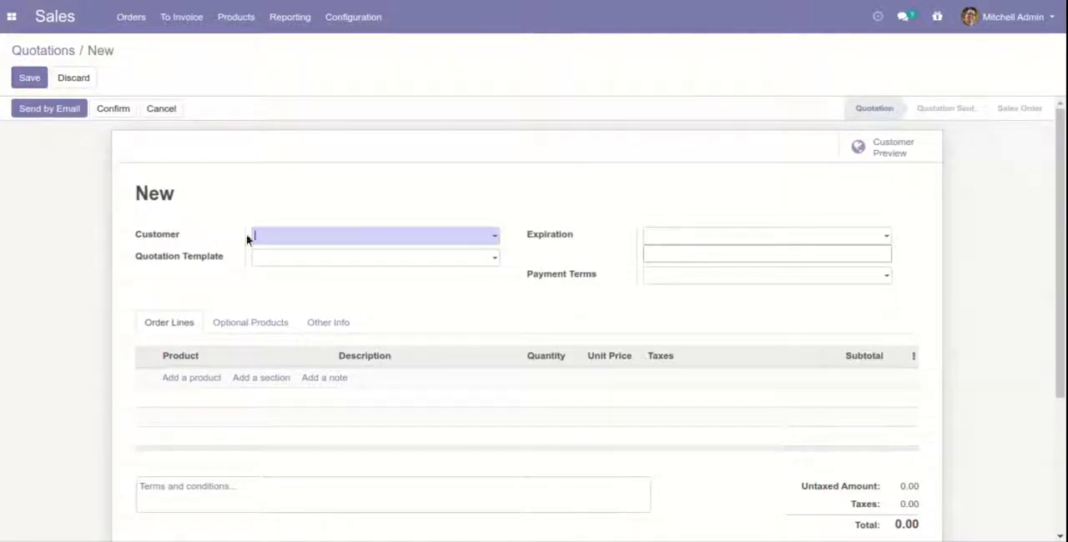
pyautogui.click(373, 236)
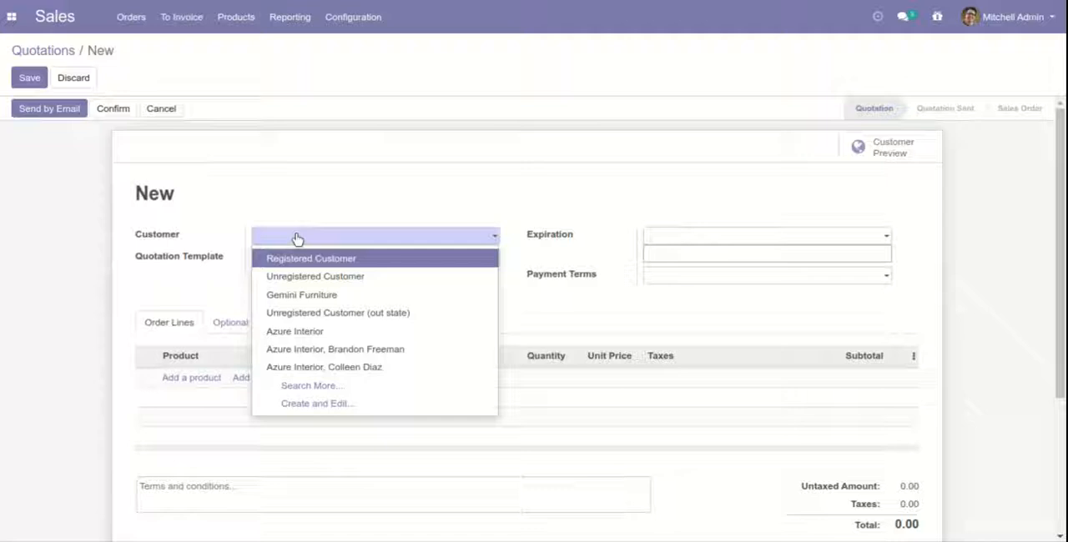
pyautogui.moveTo(316, 331)
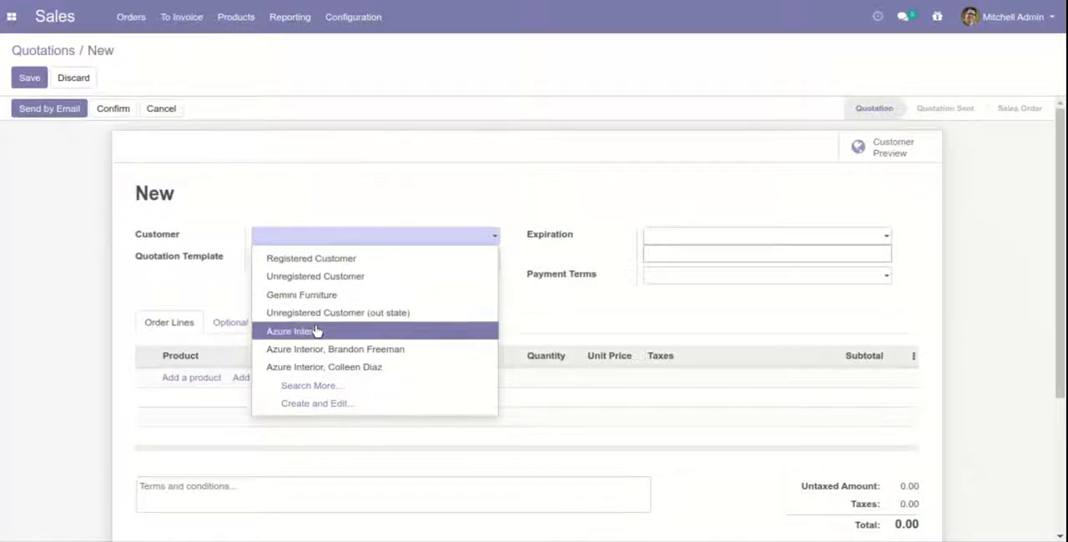
pyautogui.click(337, 312)
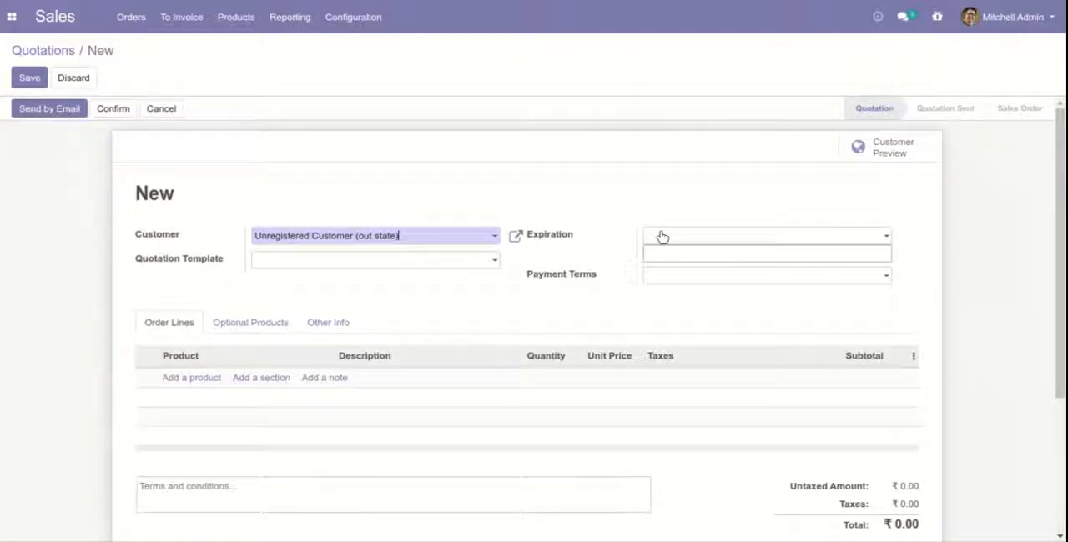
# - Set the expiration to 8 July 2020 and payment terms to Immediate Payment
pyautogui.click(764, 235)
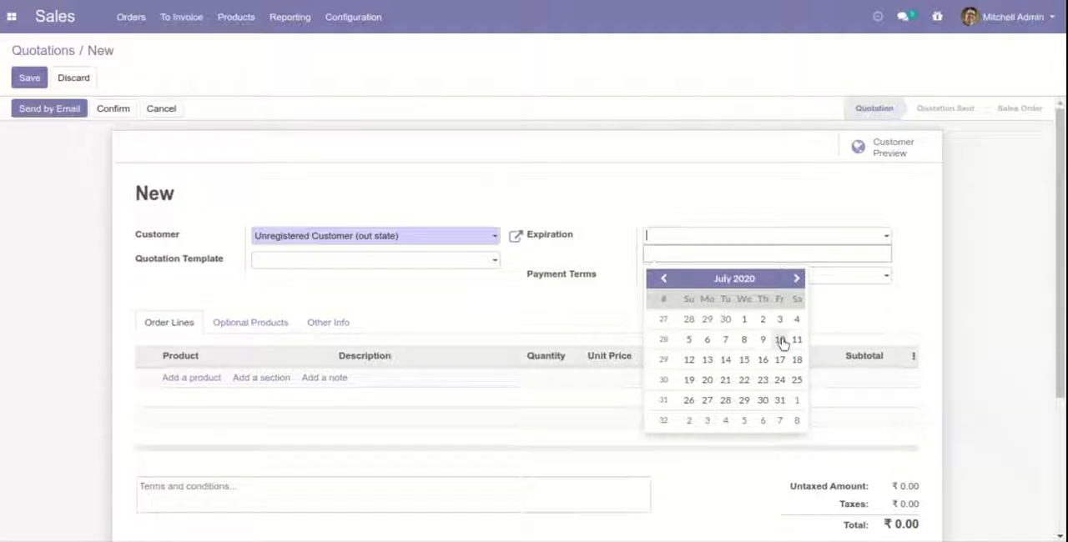
pyautogui.moveTo(744, 341)
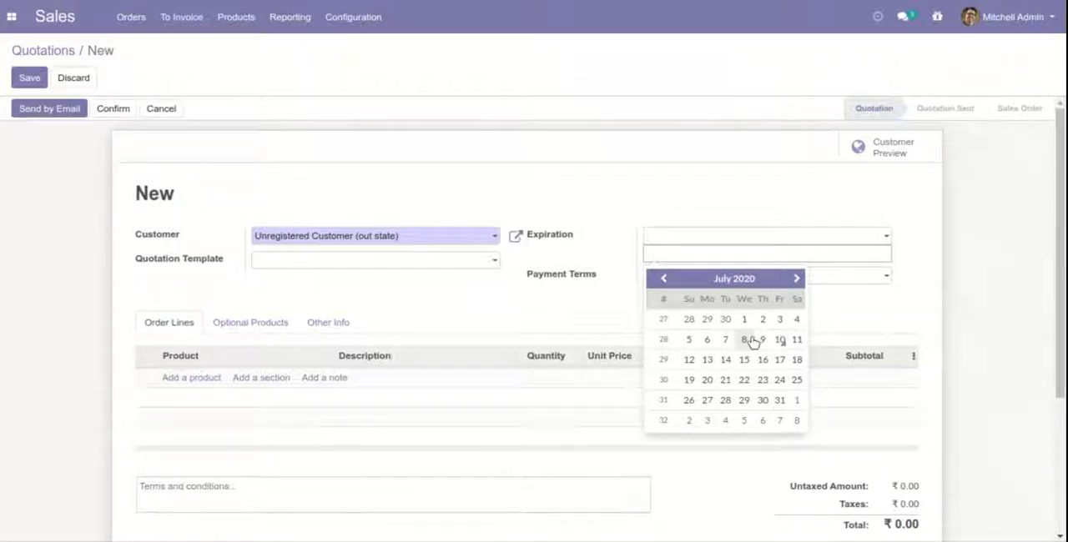
pyautogui.click(744, 340)
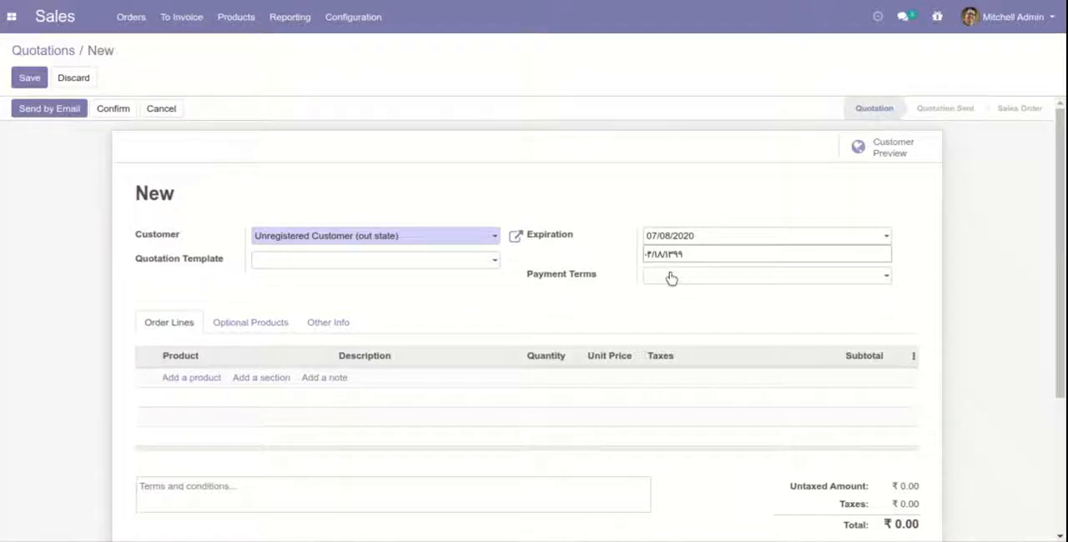
pyautogui.click(765, 275)
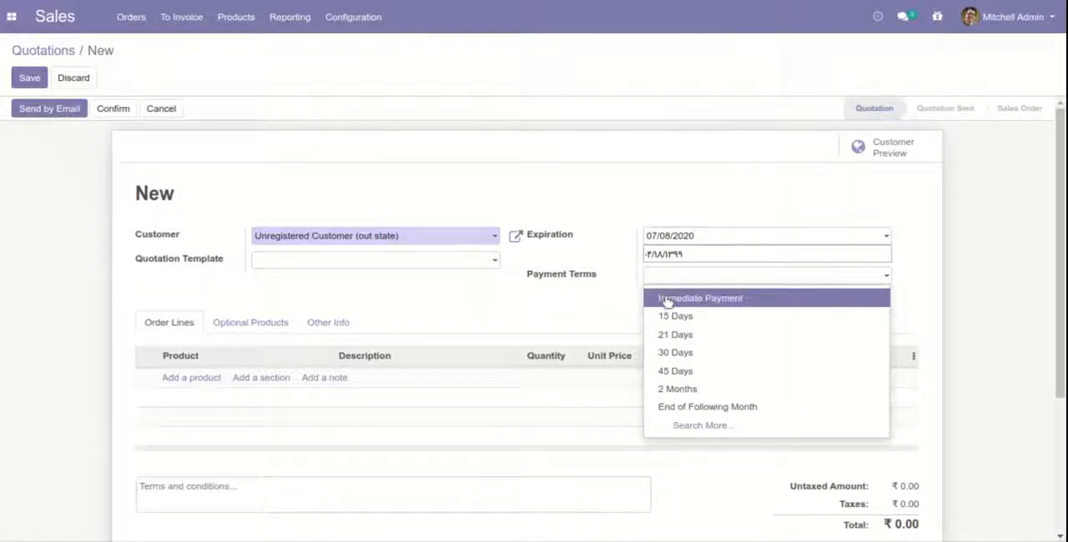
pyautogui.click(701, 297)
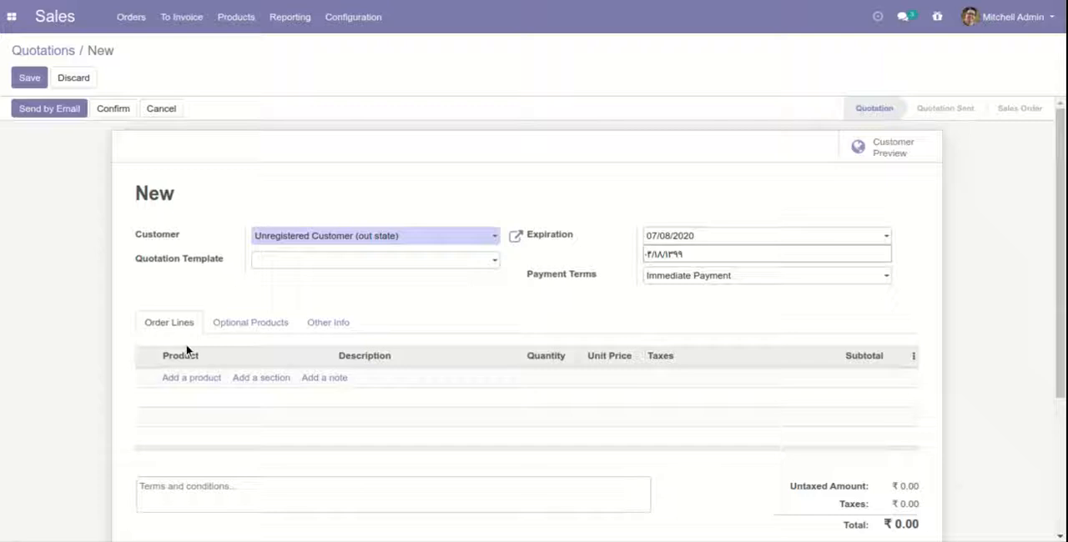
# - Add a [E-COM06] Corner Desk Right Sit line at 147.00 and save the quotation
pyautogui.click(190, 377)
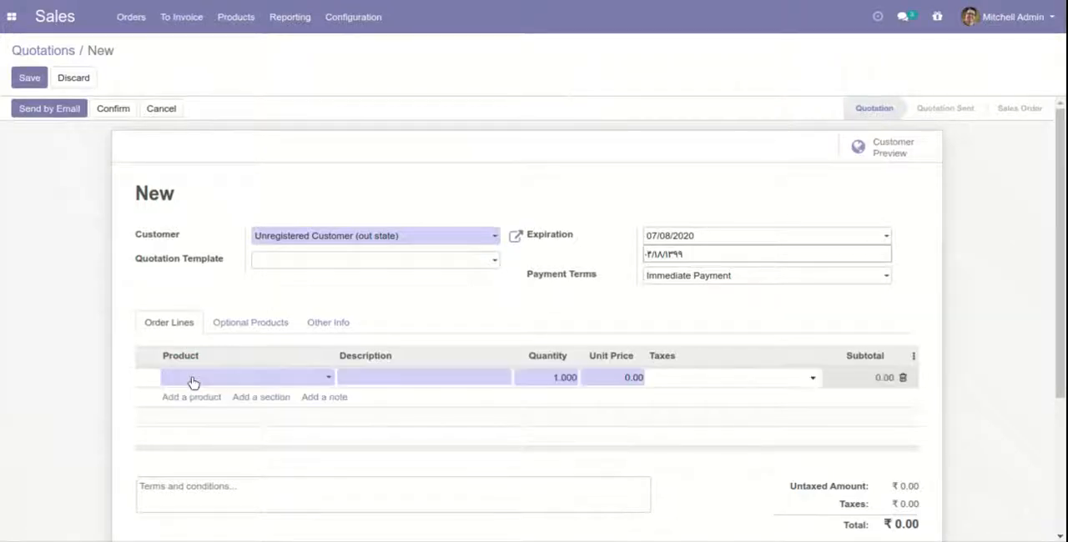
pyautogui.click(242, 377)
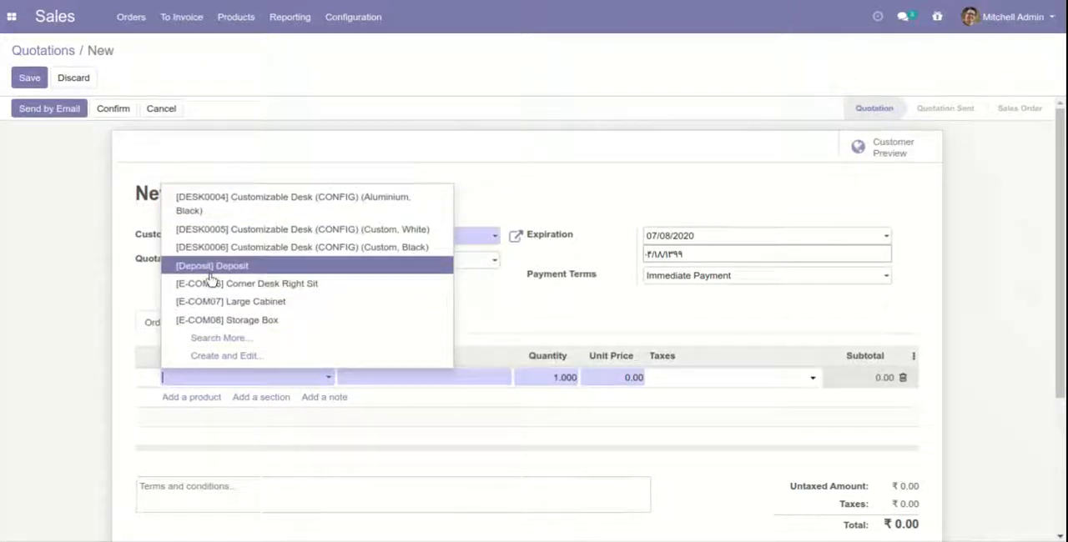
pyautogui.click(247, 283)
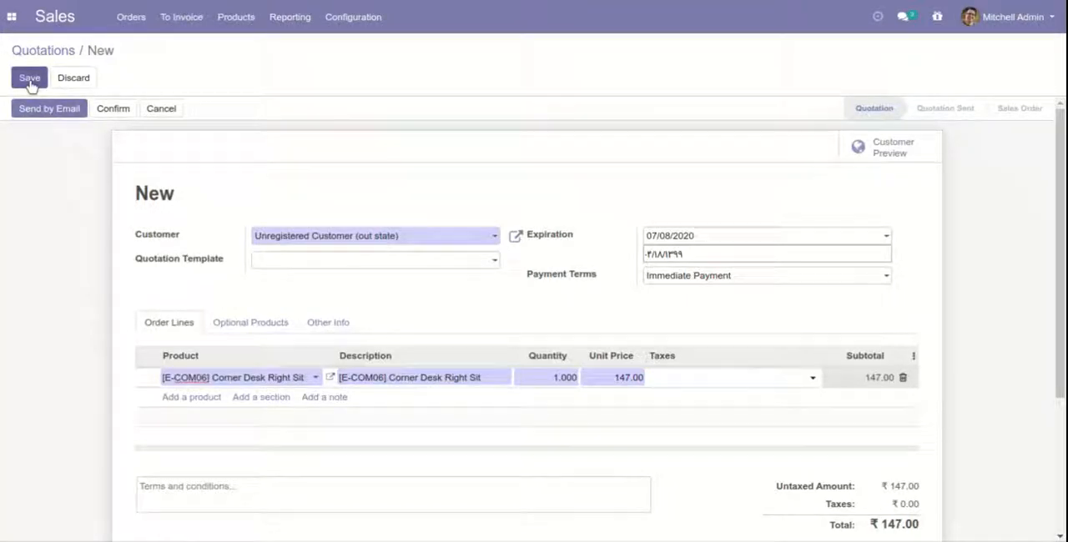
pyautogui.click(30, 76)
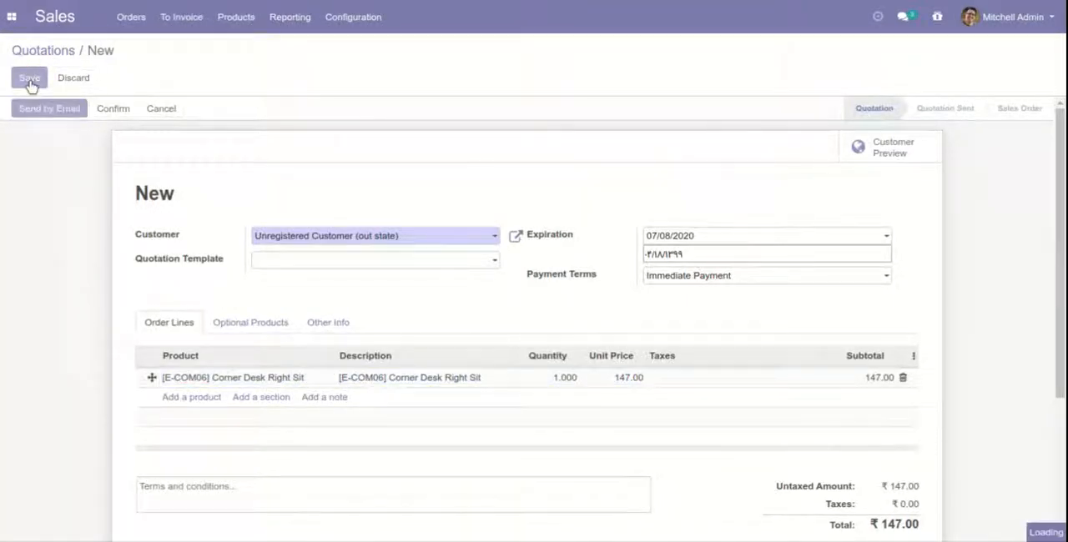
pyautogui.click(30, 77)
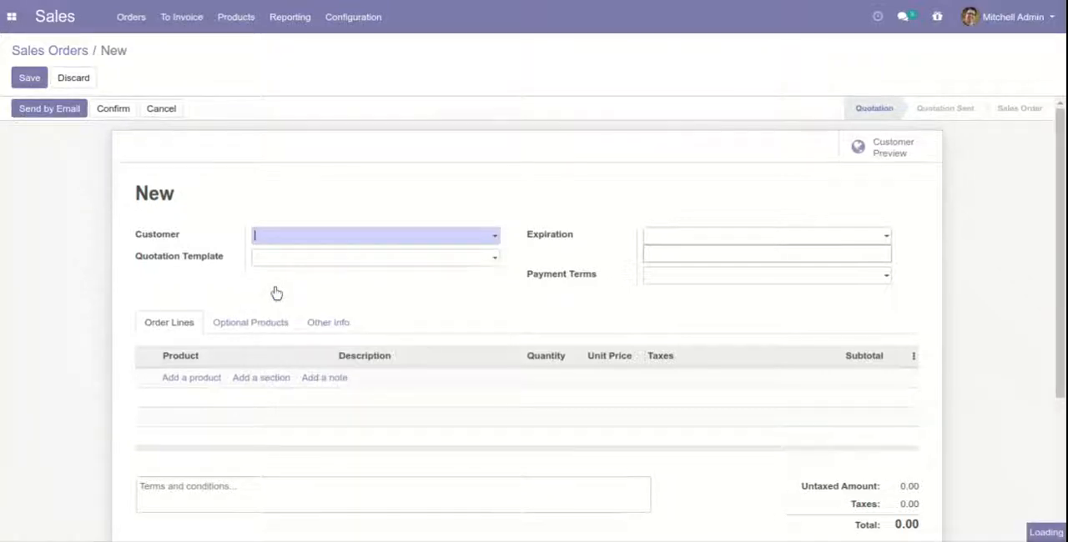
# - Enter customer Gemini Furniture and set the expiration to 7 July 2020
pyautogui.write('Gemini Furniture')
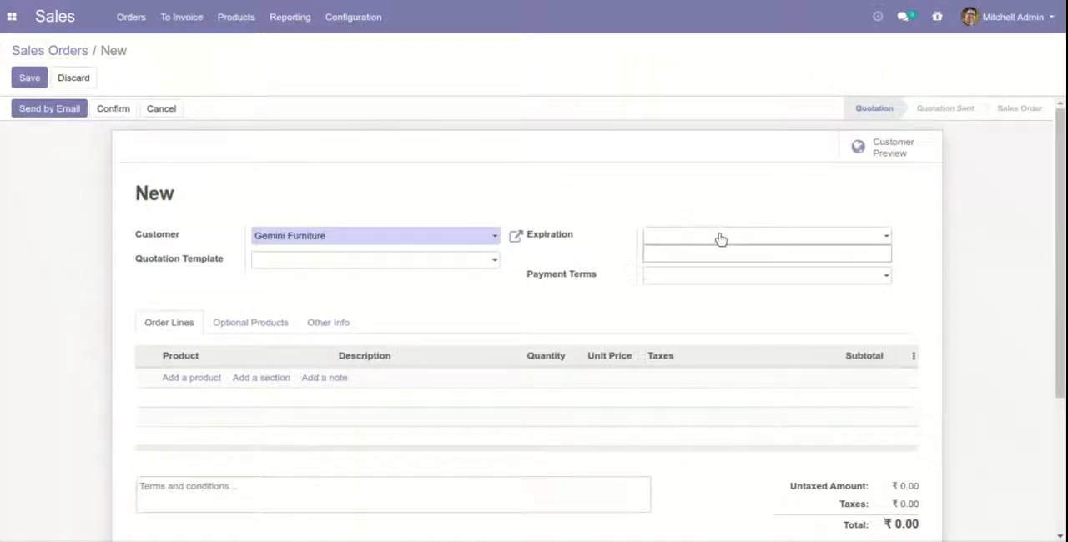
pyautogui.click(759, 236)
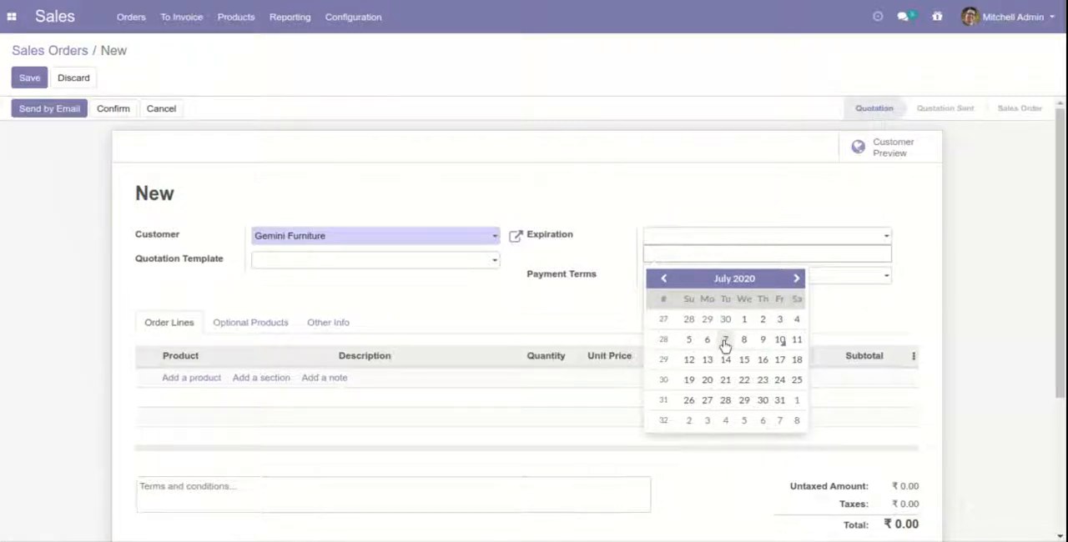
pyautogui.click(724, 340)
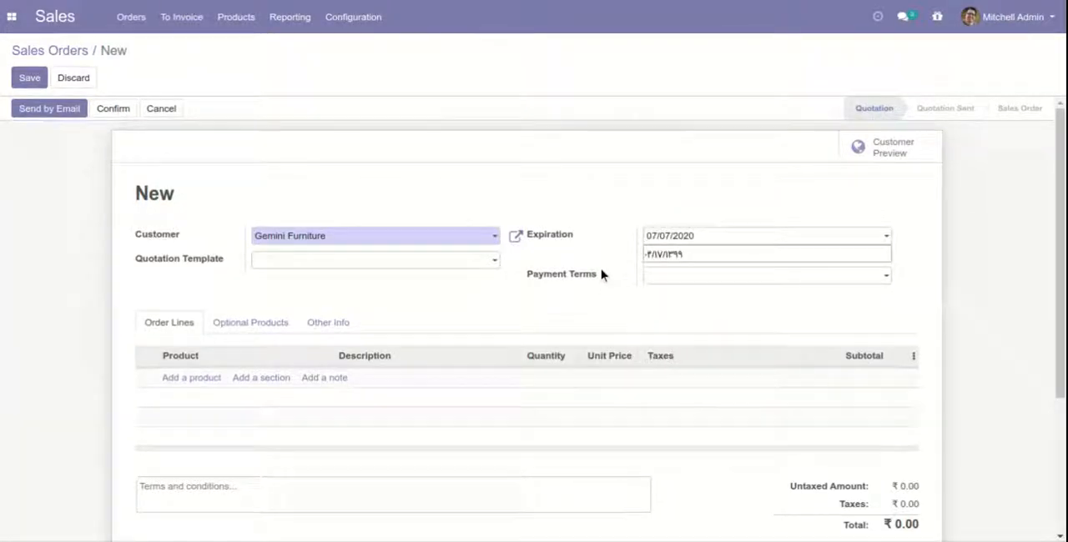
pyautogui.moveTo(744, 342)
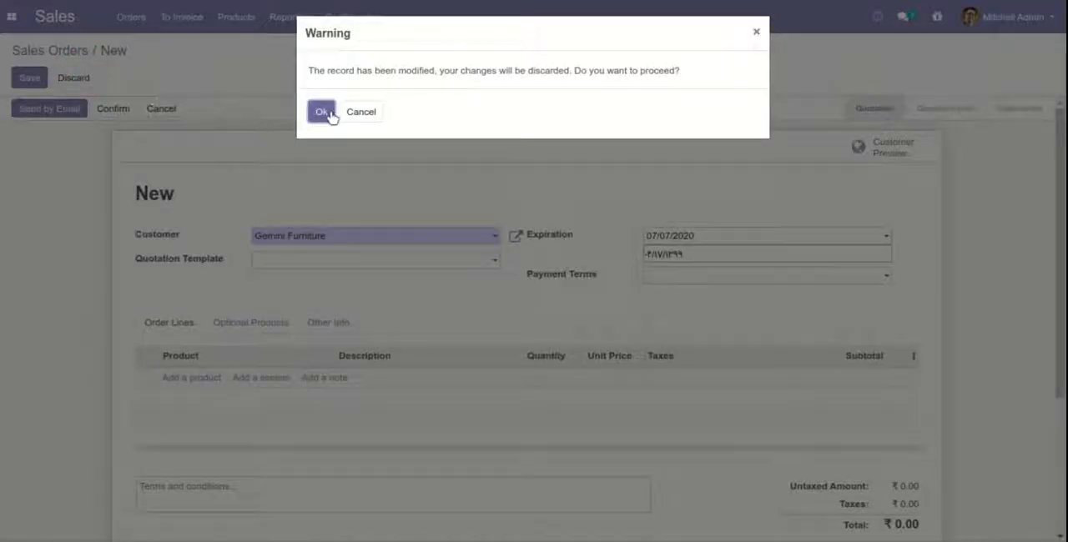
# - Discard the draft, start a fresh quotation for Gemini Furniture with a blank product line
pyautogui.click(322, 111)
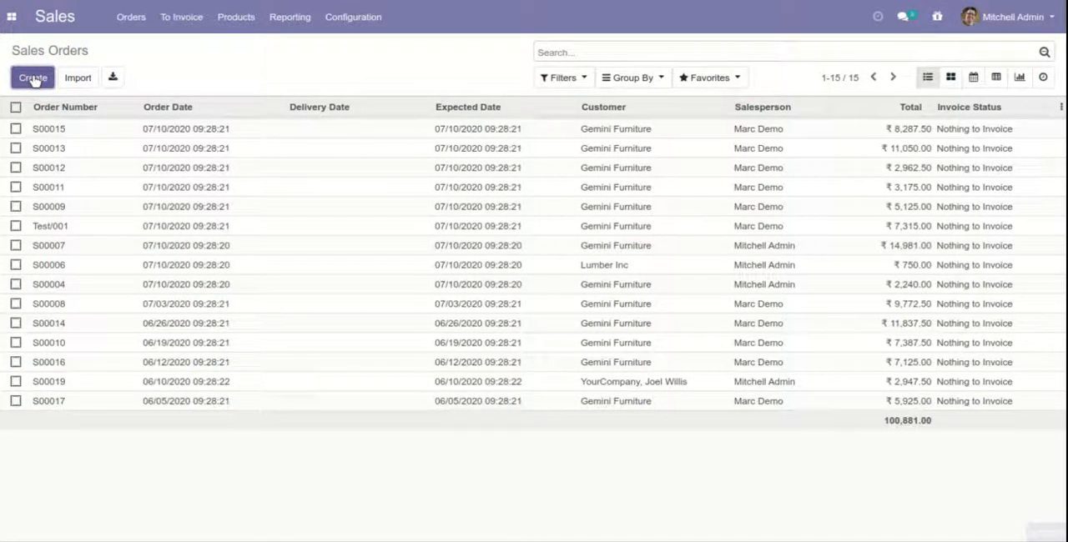
pyautogui.click(32, 77)
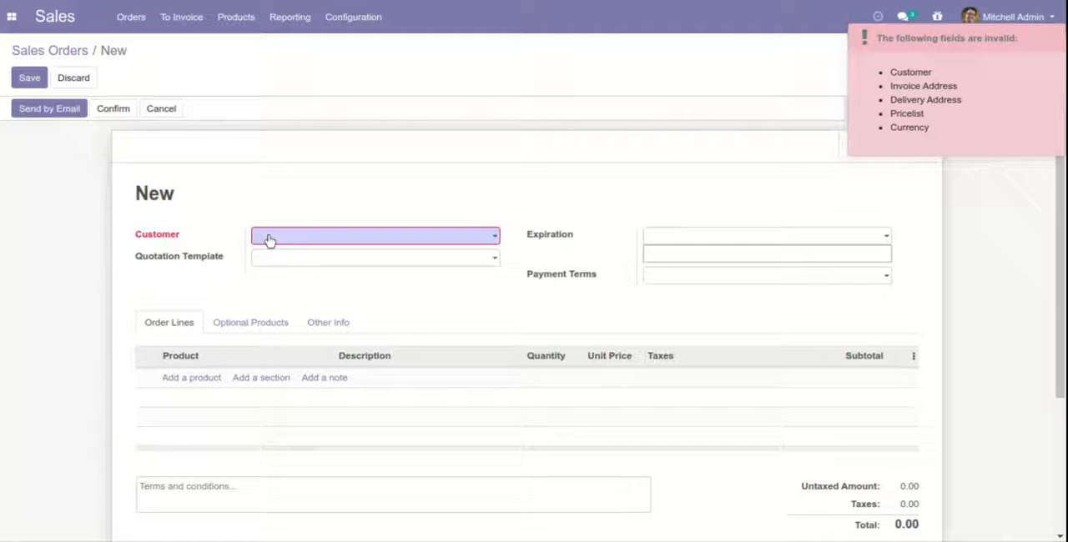
pyautogui.click(374, 235)
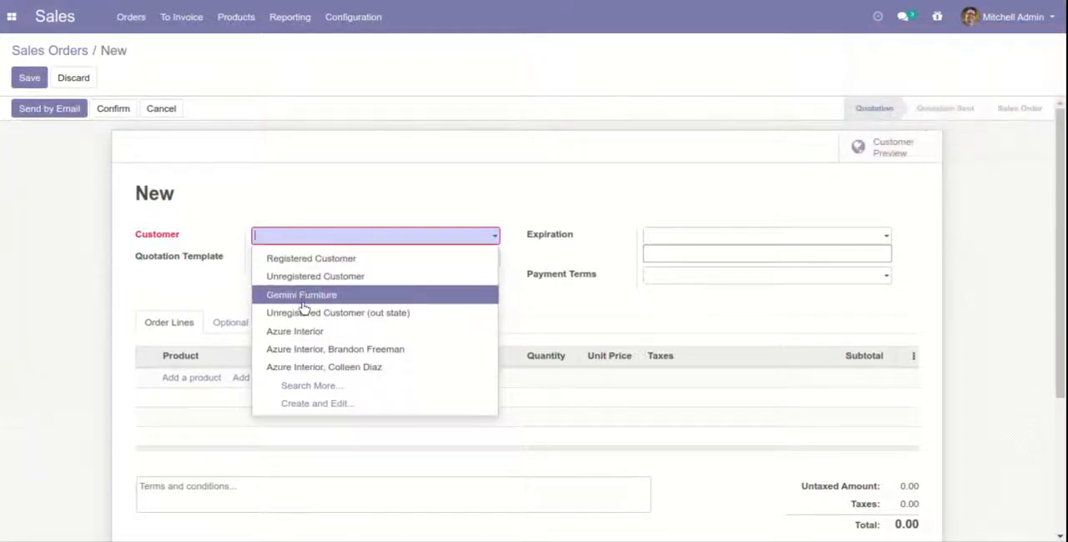
pyautogui.click(300, 295)
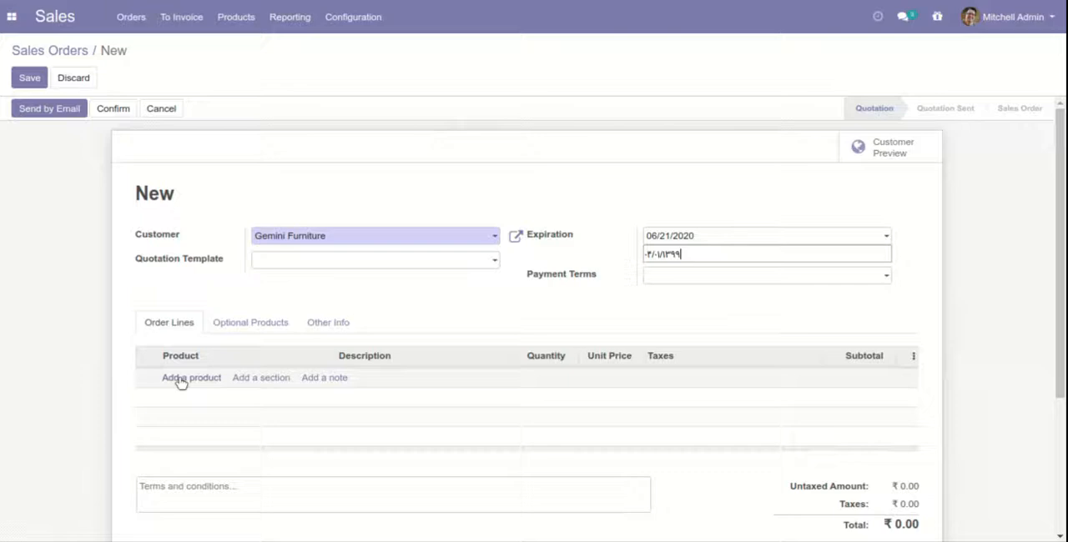
pyautogui.click(190, 379)
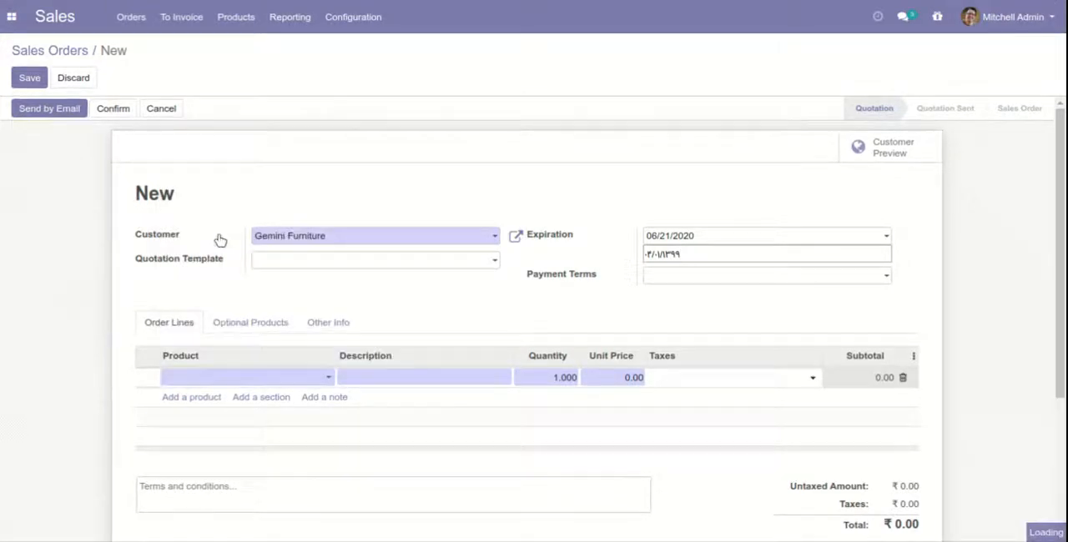
# - Save the Customizable Desk quotation at 750.00 and confirm it as sales order S00022
pyautogui.click(242, 377)
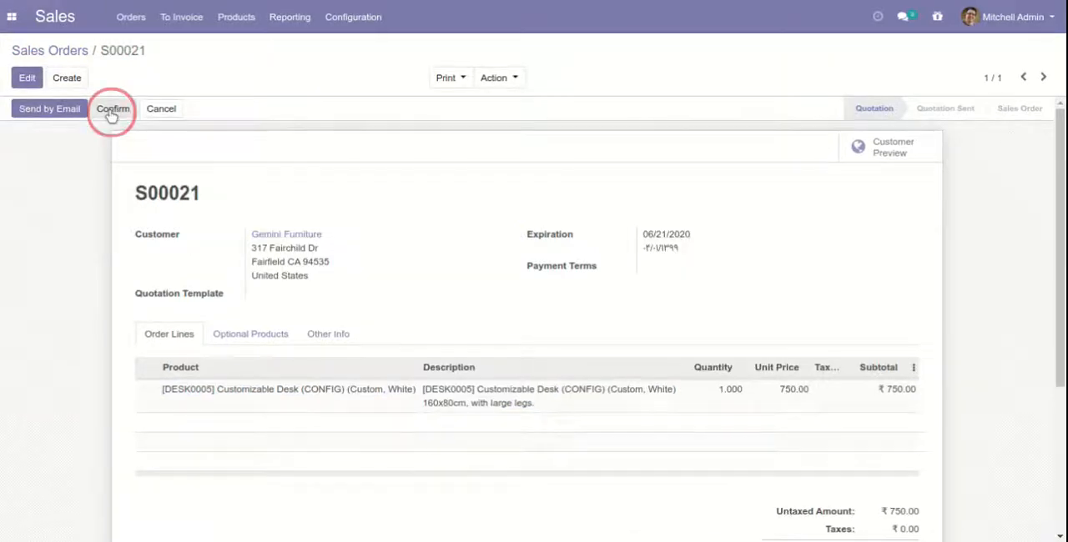
pyautogui.click(113, 109)
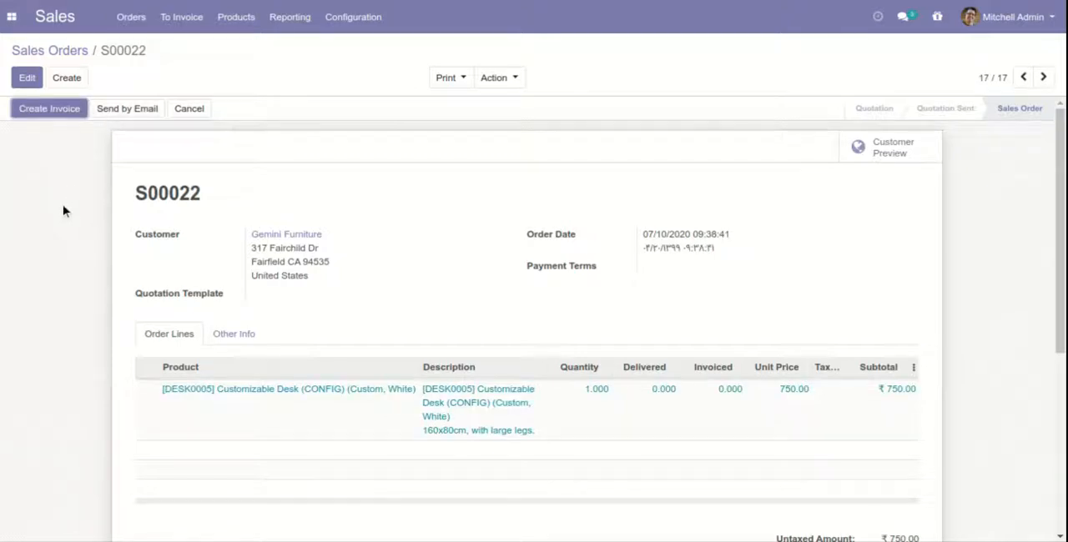
# - Create a Regular invoice from S00022 and view the draft for the 750.00 desk
pyautogui.click(48, 109)
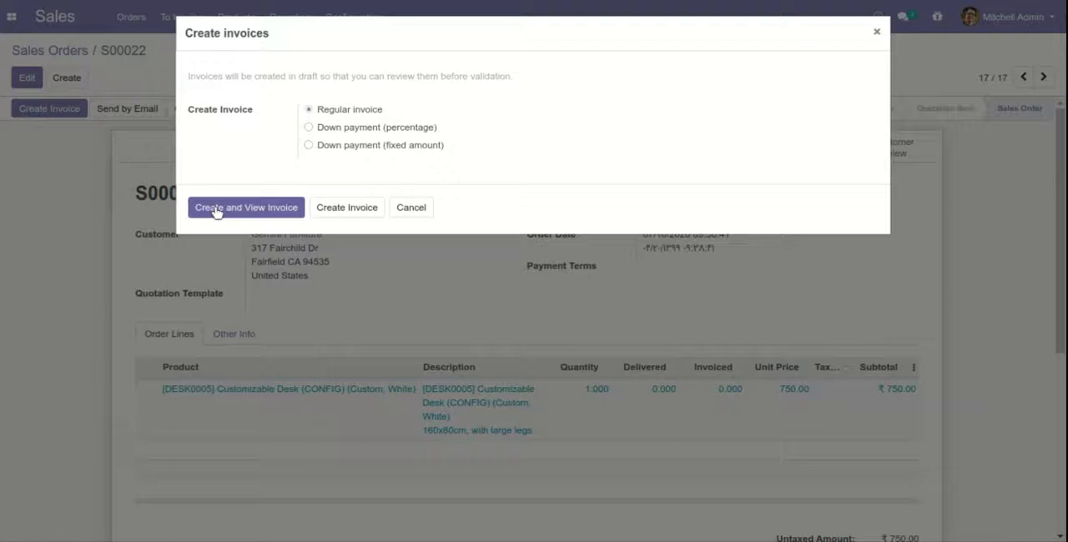
pyautogui.click(246, 207)
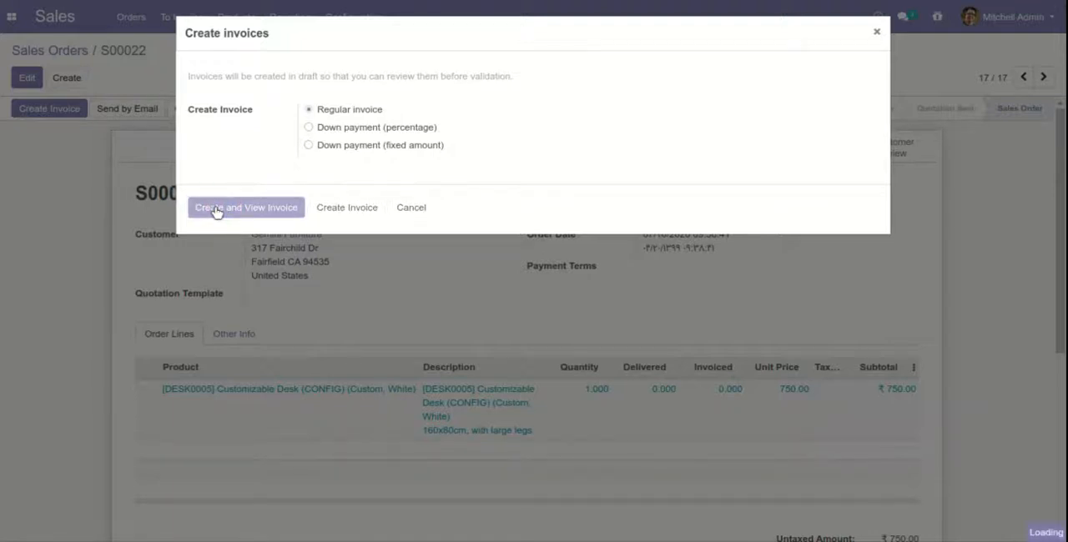
pyautogui.click(247, 207)
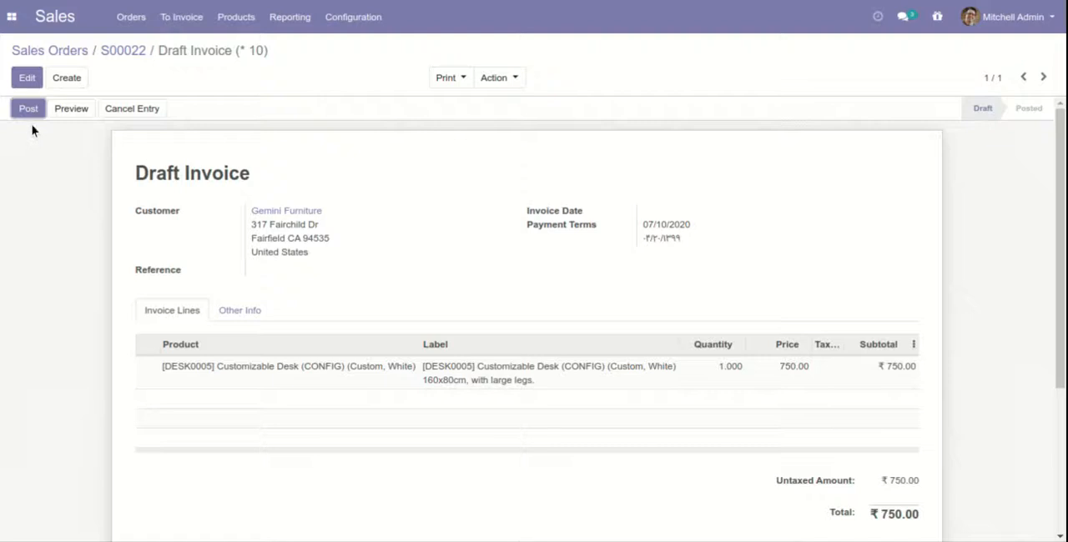
# - Post invoice INV/2020/0006 and validate the ₹750.00 Bank (INR) payment, marking it paid
pyautogui.click(27, 109)
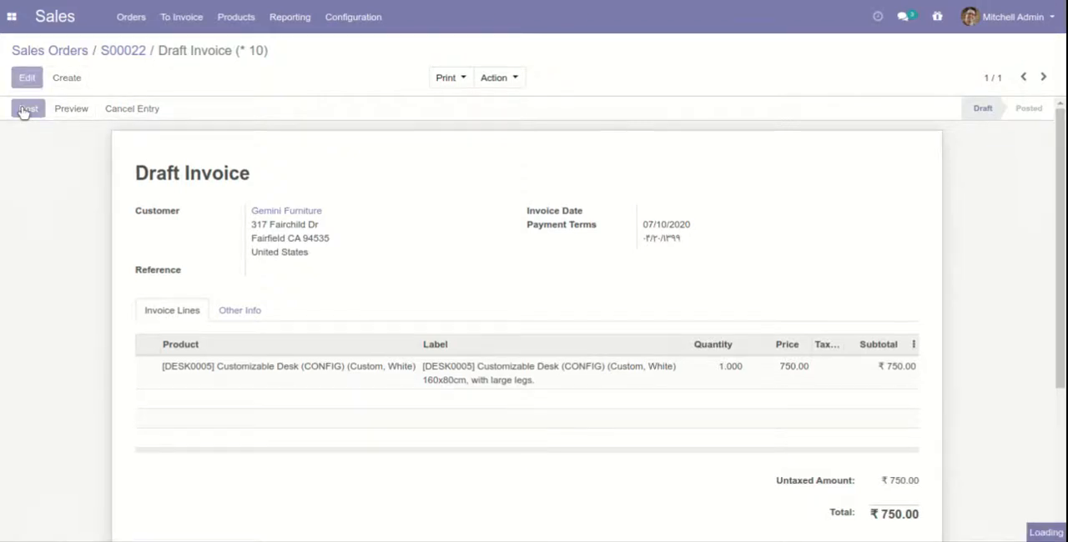
pyautogui.click(26, 109)
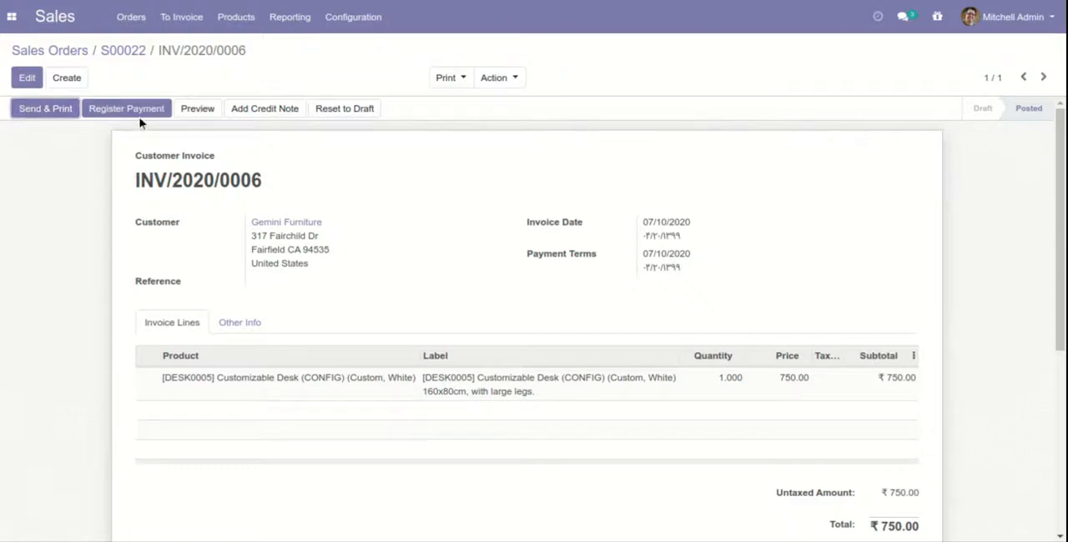
pyautogui.click(127, 109)
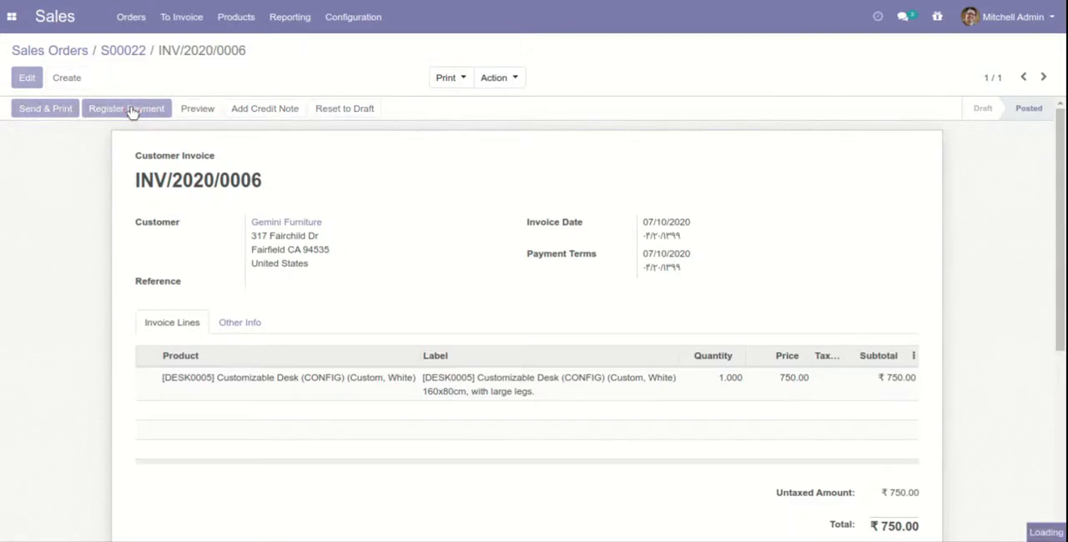
pyautogui.click(127, 108)
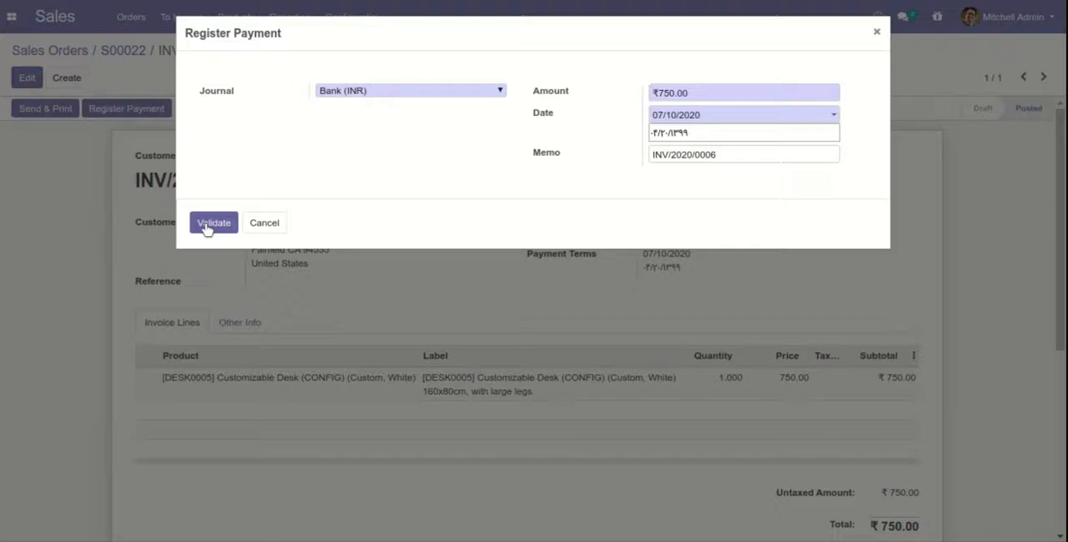
pyautogui.click(214, 222)
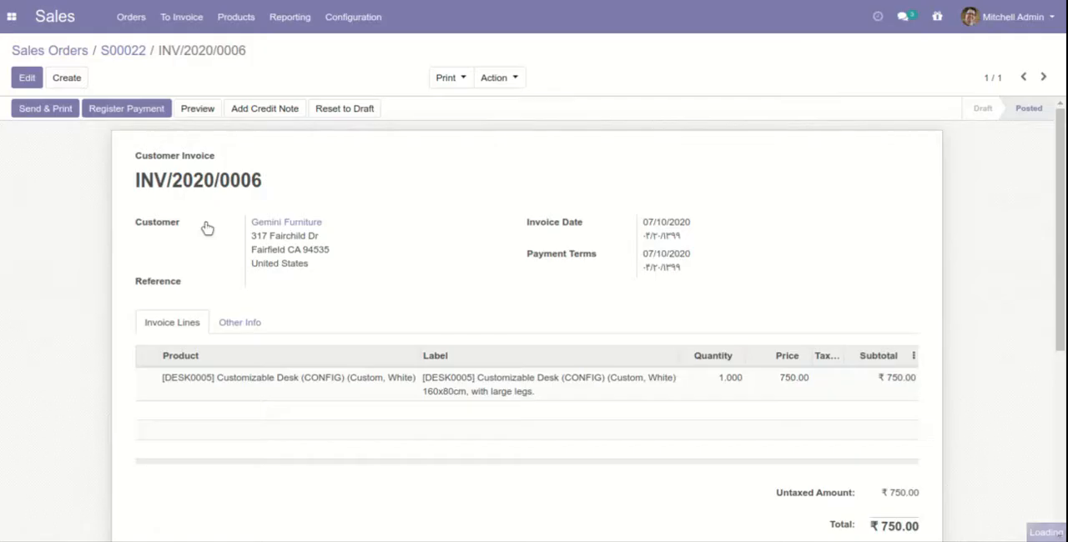
pyautogui.click(127, 108)
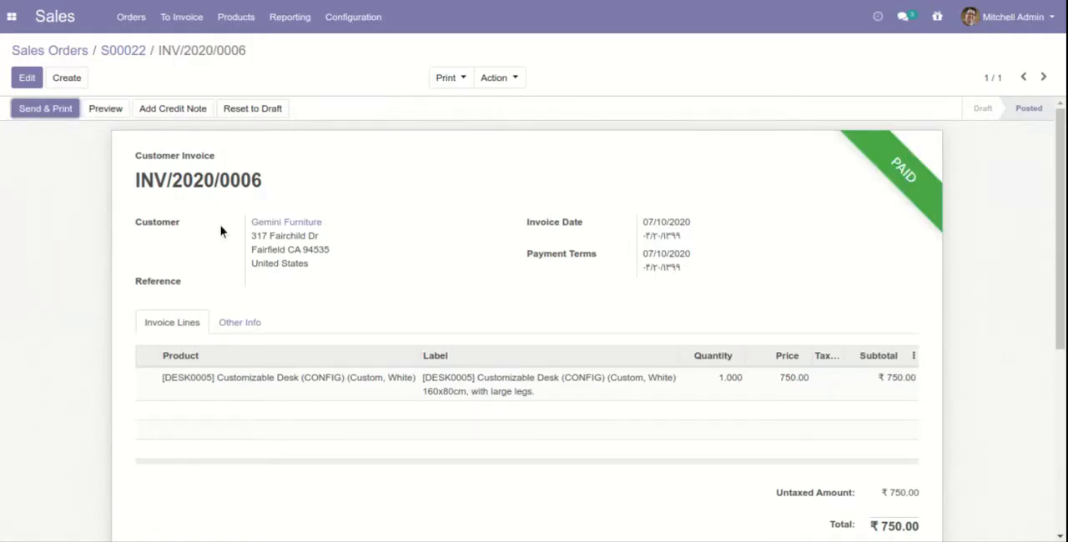
pyautogui.moveTo(494, 274)
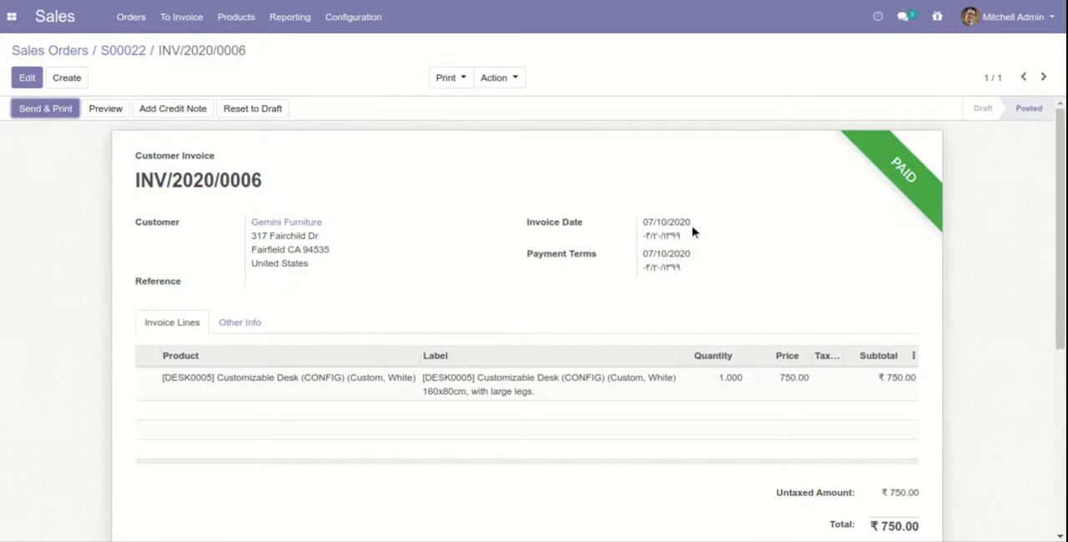
pyautogui.moveTo(674, 250)
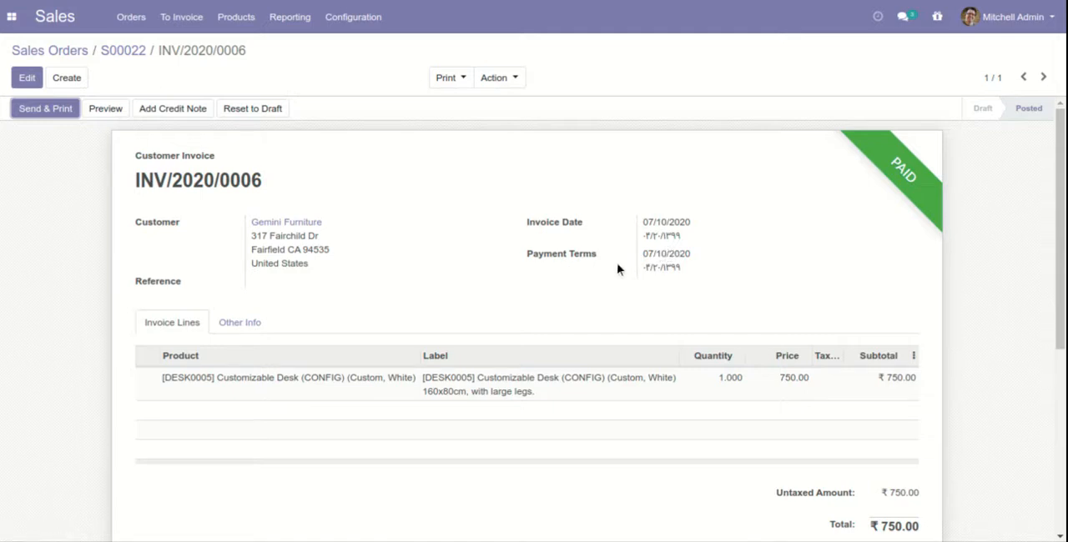
pyautogui.moveTo(481, 321)
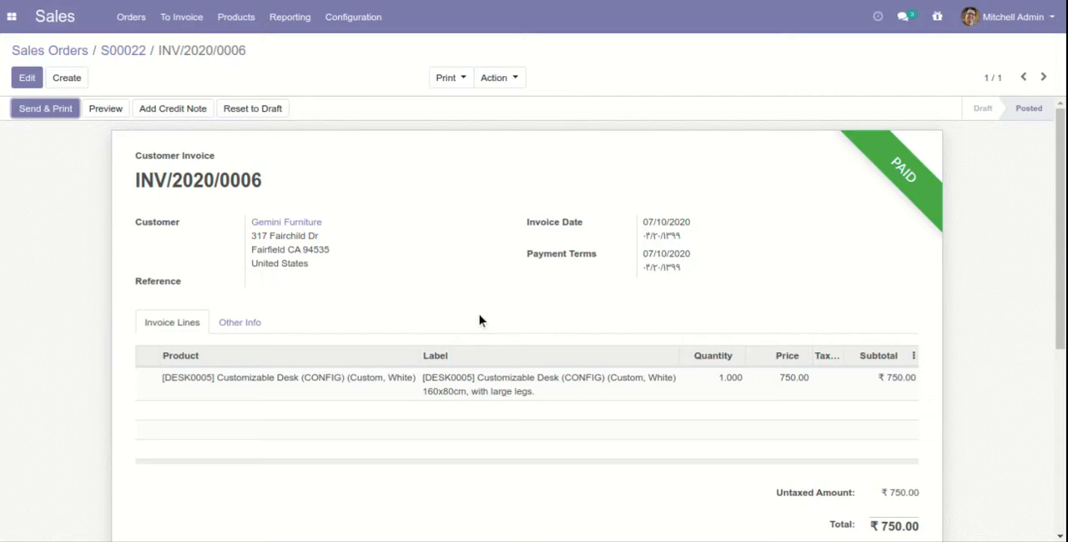